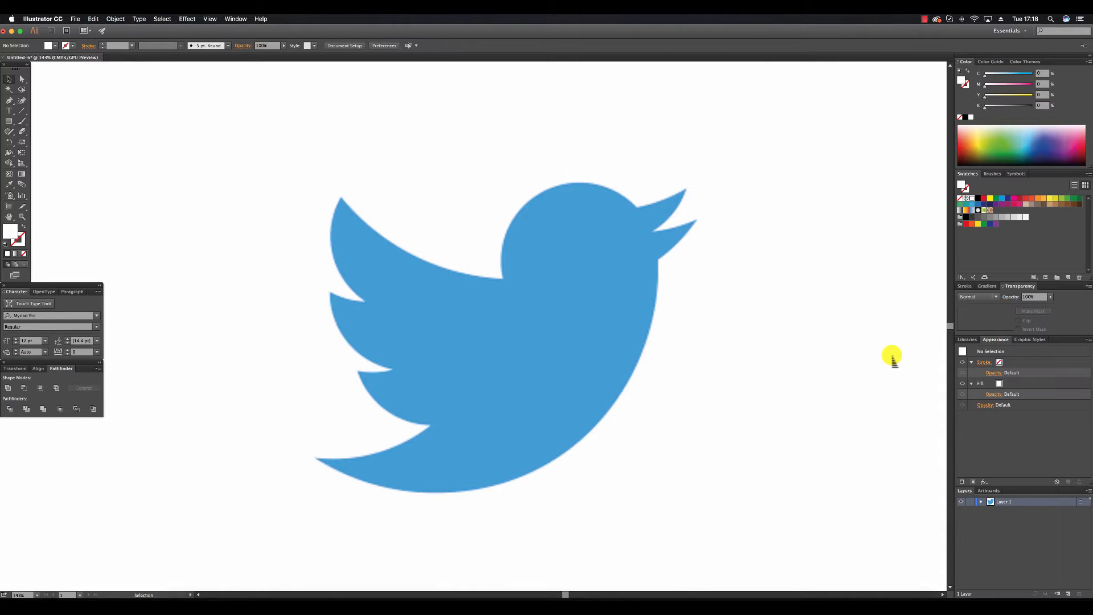
mouse_move(625, 166)
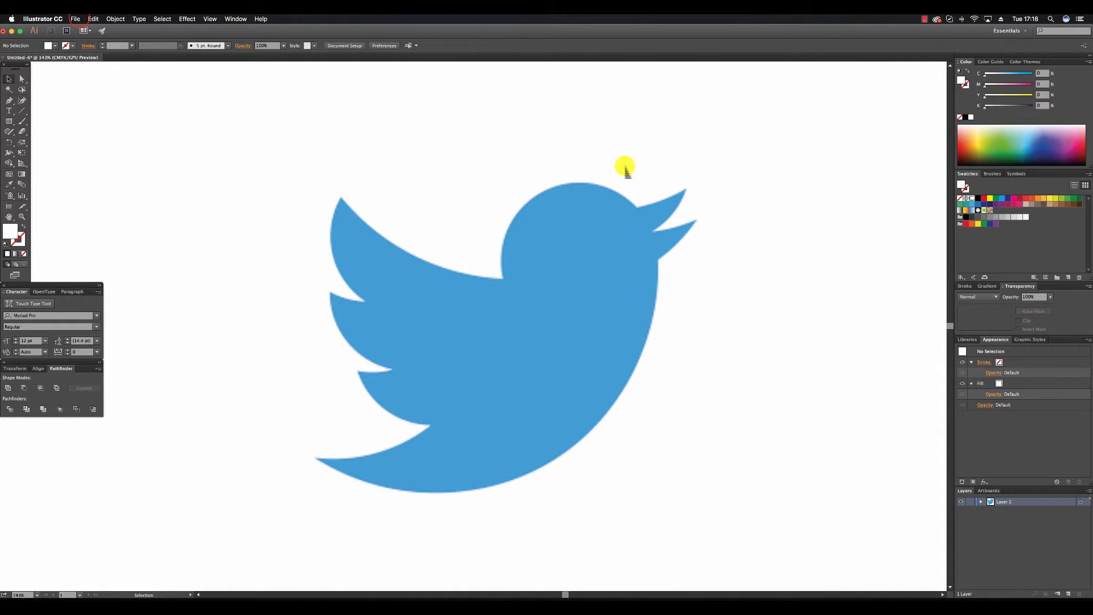
- Select the bird reference image so its opacity can be lowered to about 30%
click(75, 20)
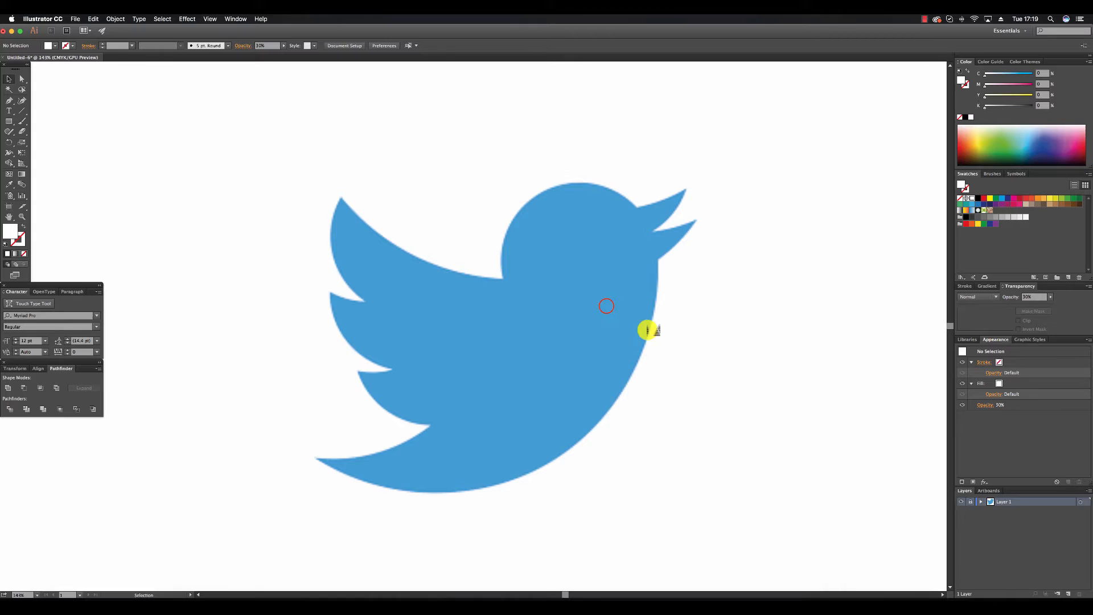
mouse_move(687, 409)
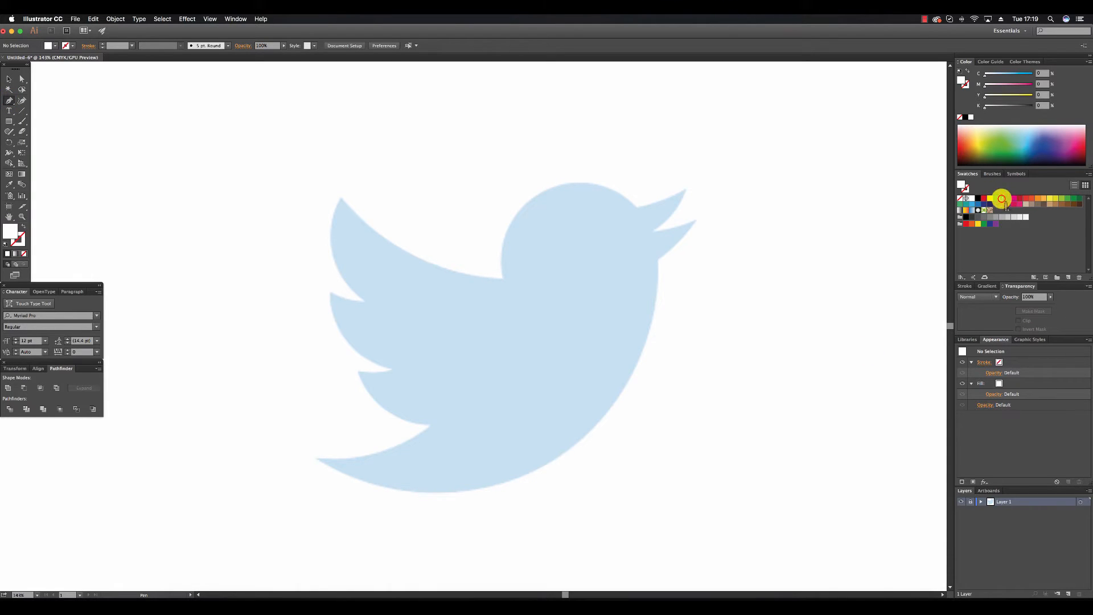
- Trace the bird outline with the Pen tool in a bright blue fill on a new layer
click(1001, 198)
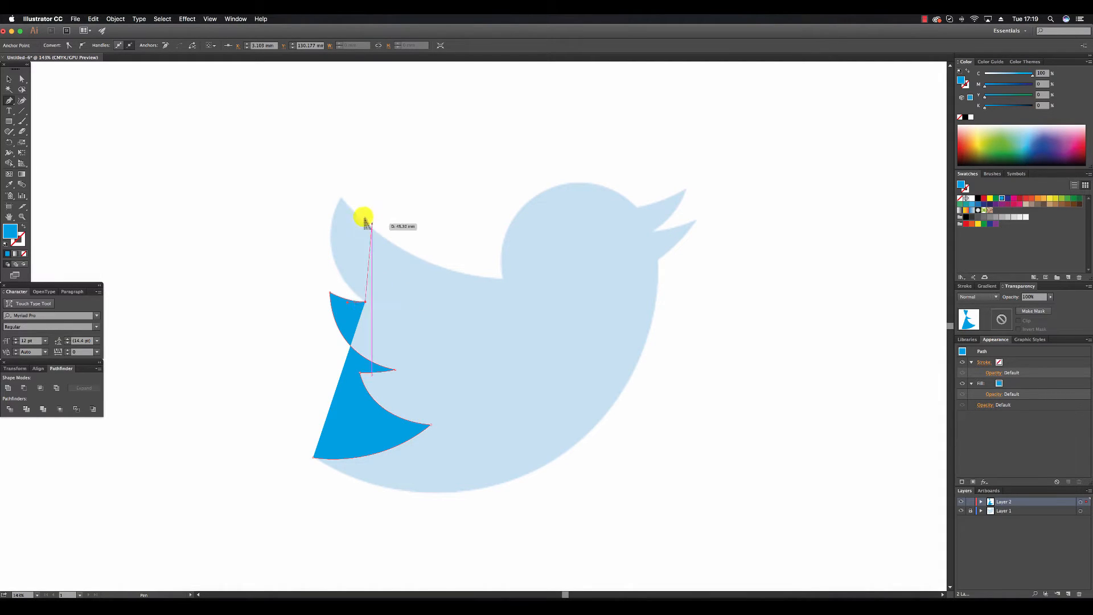
drag(365, 217, 360, 163)
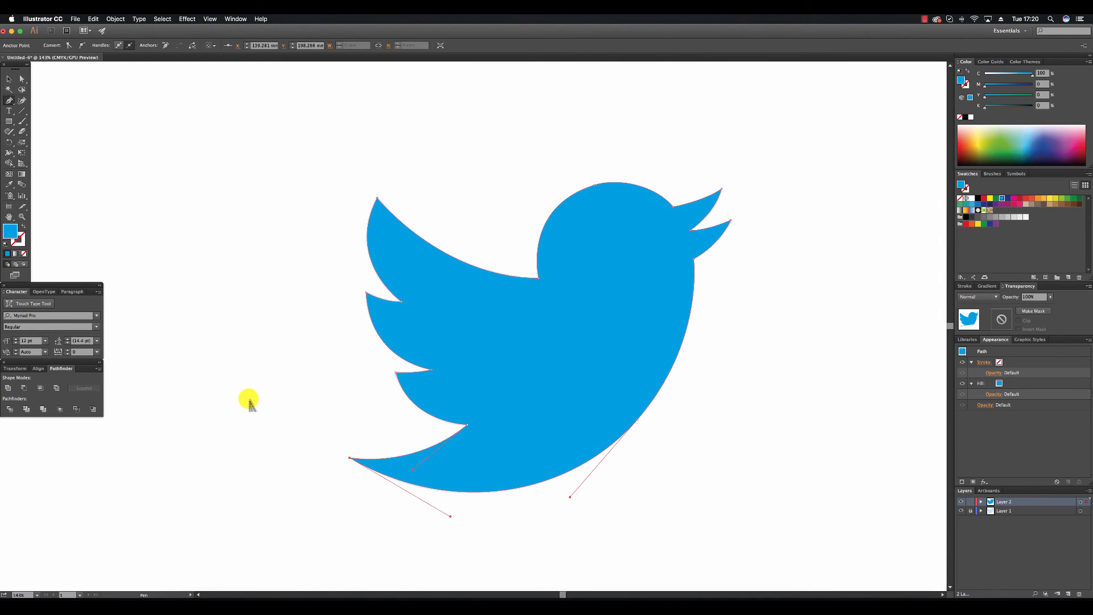
click(237, 202)
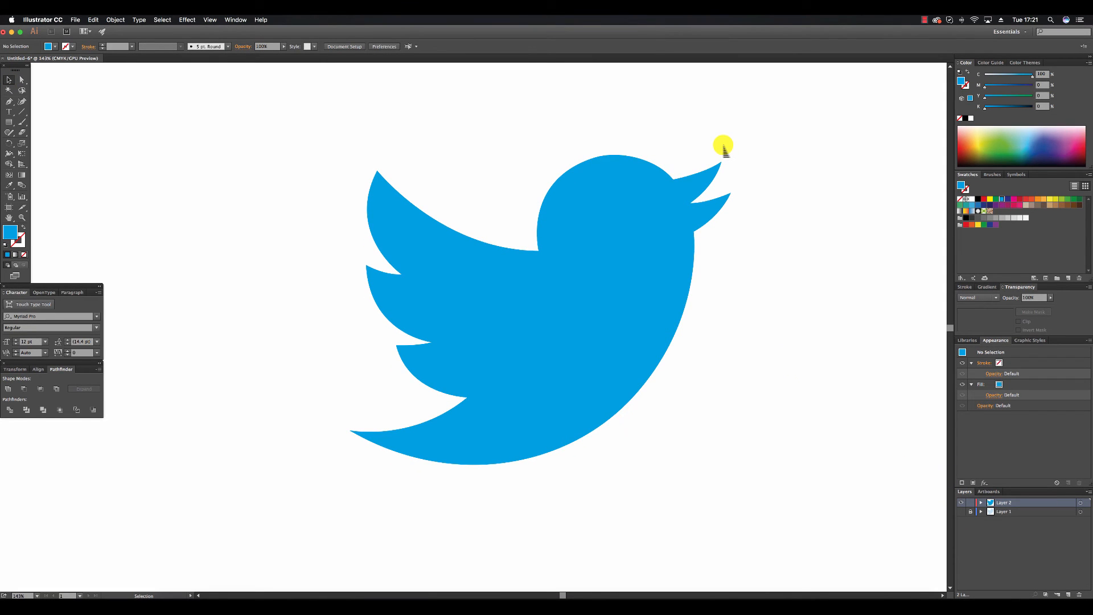
- Adjust an anchor on the bird's head to smooth the top curve, then deselect the shape
click(595, 160)
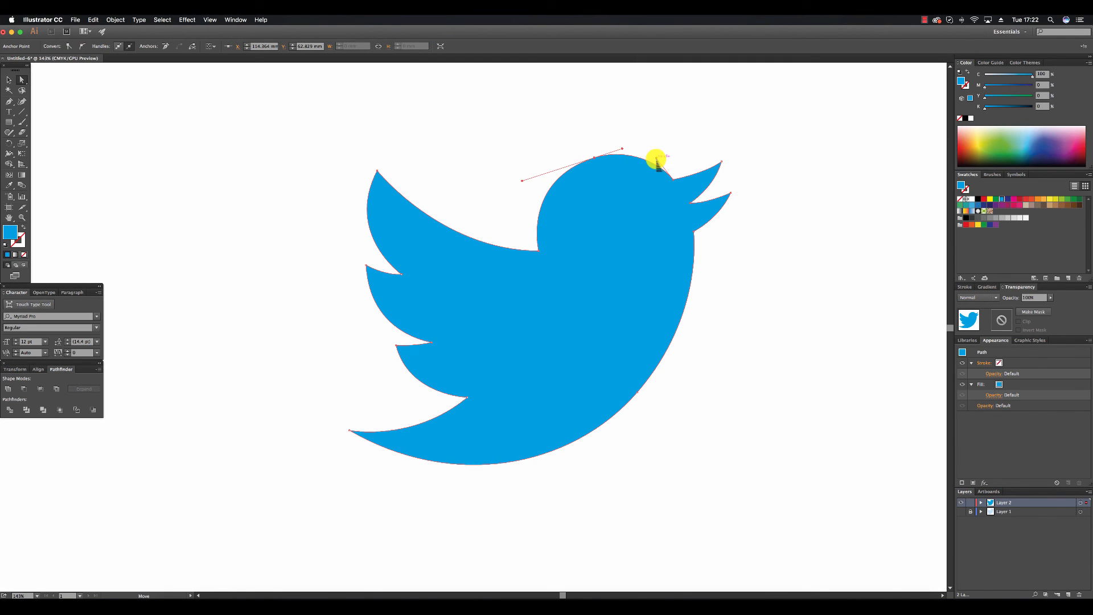
click(756, 152)
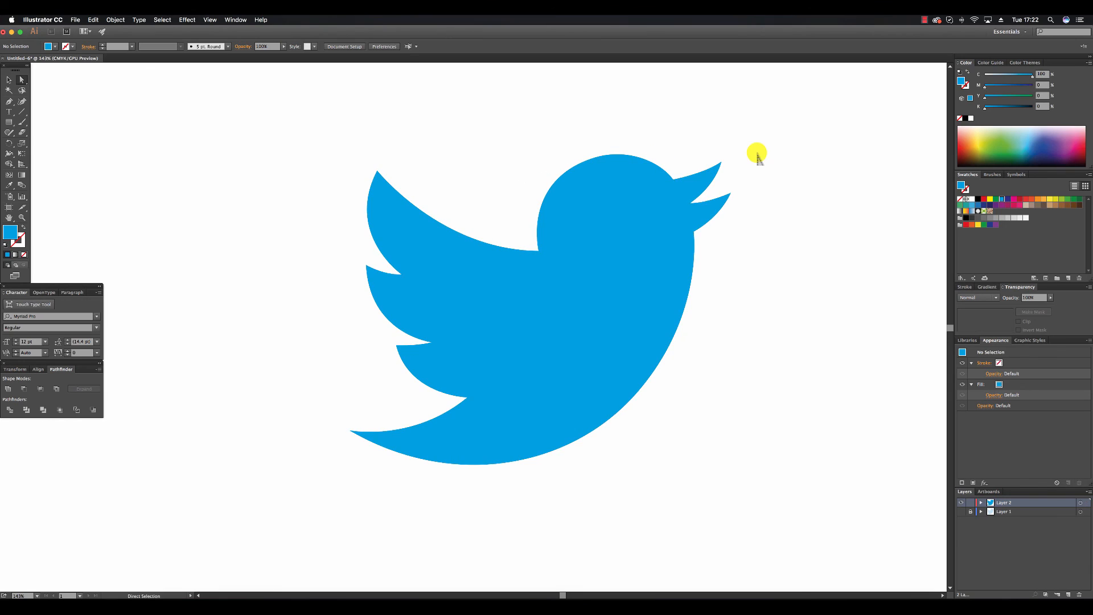